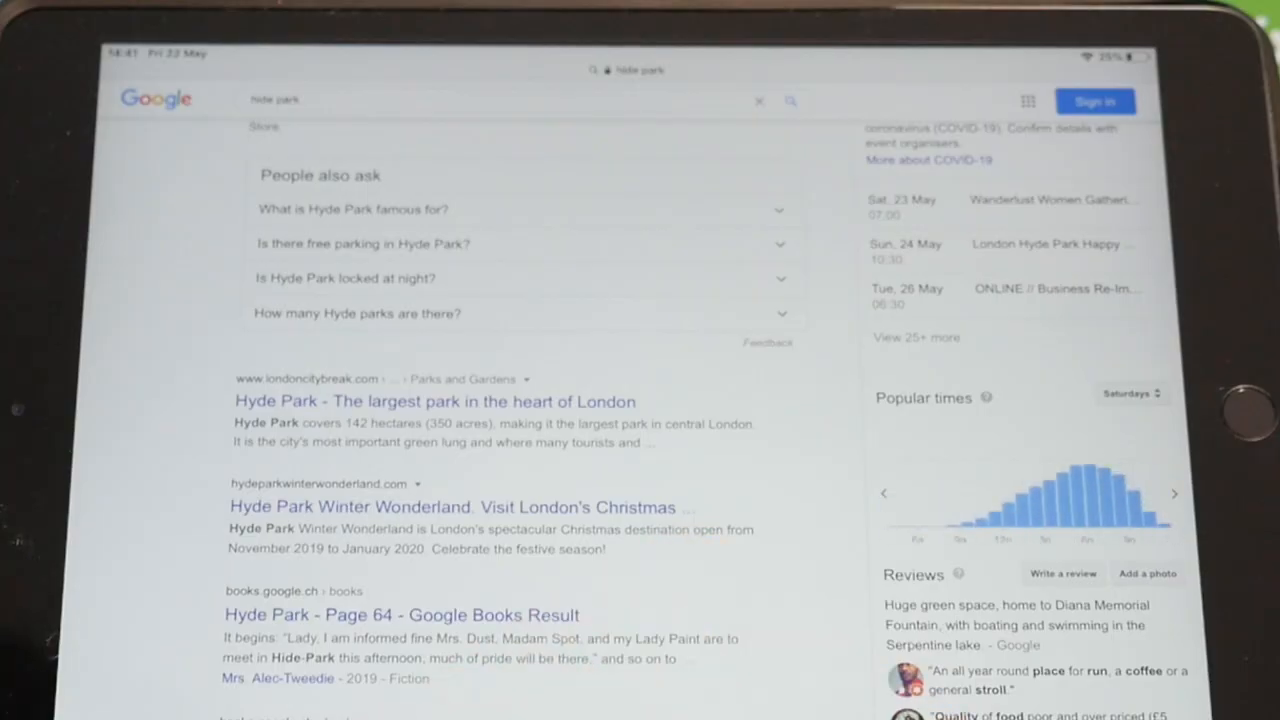
Step: Open the 'Saturdays' day selector in Hyde Park's Popular times chart to list Mondays through Sundays
{"action": "left_click", "coordinate": [1130, 393]}
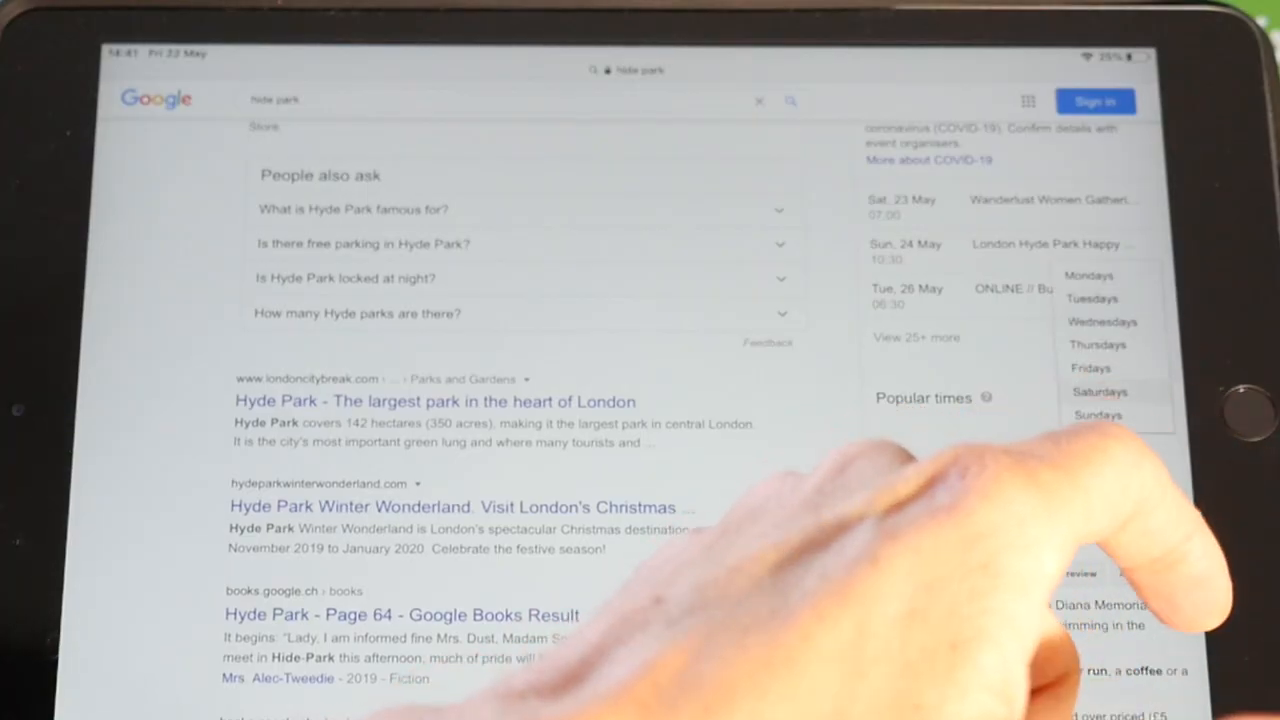